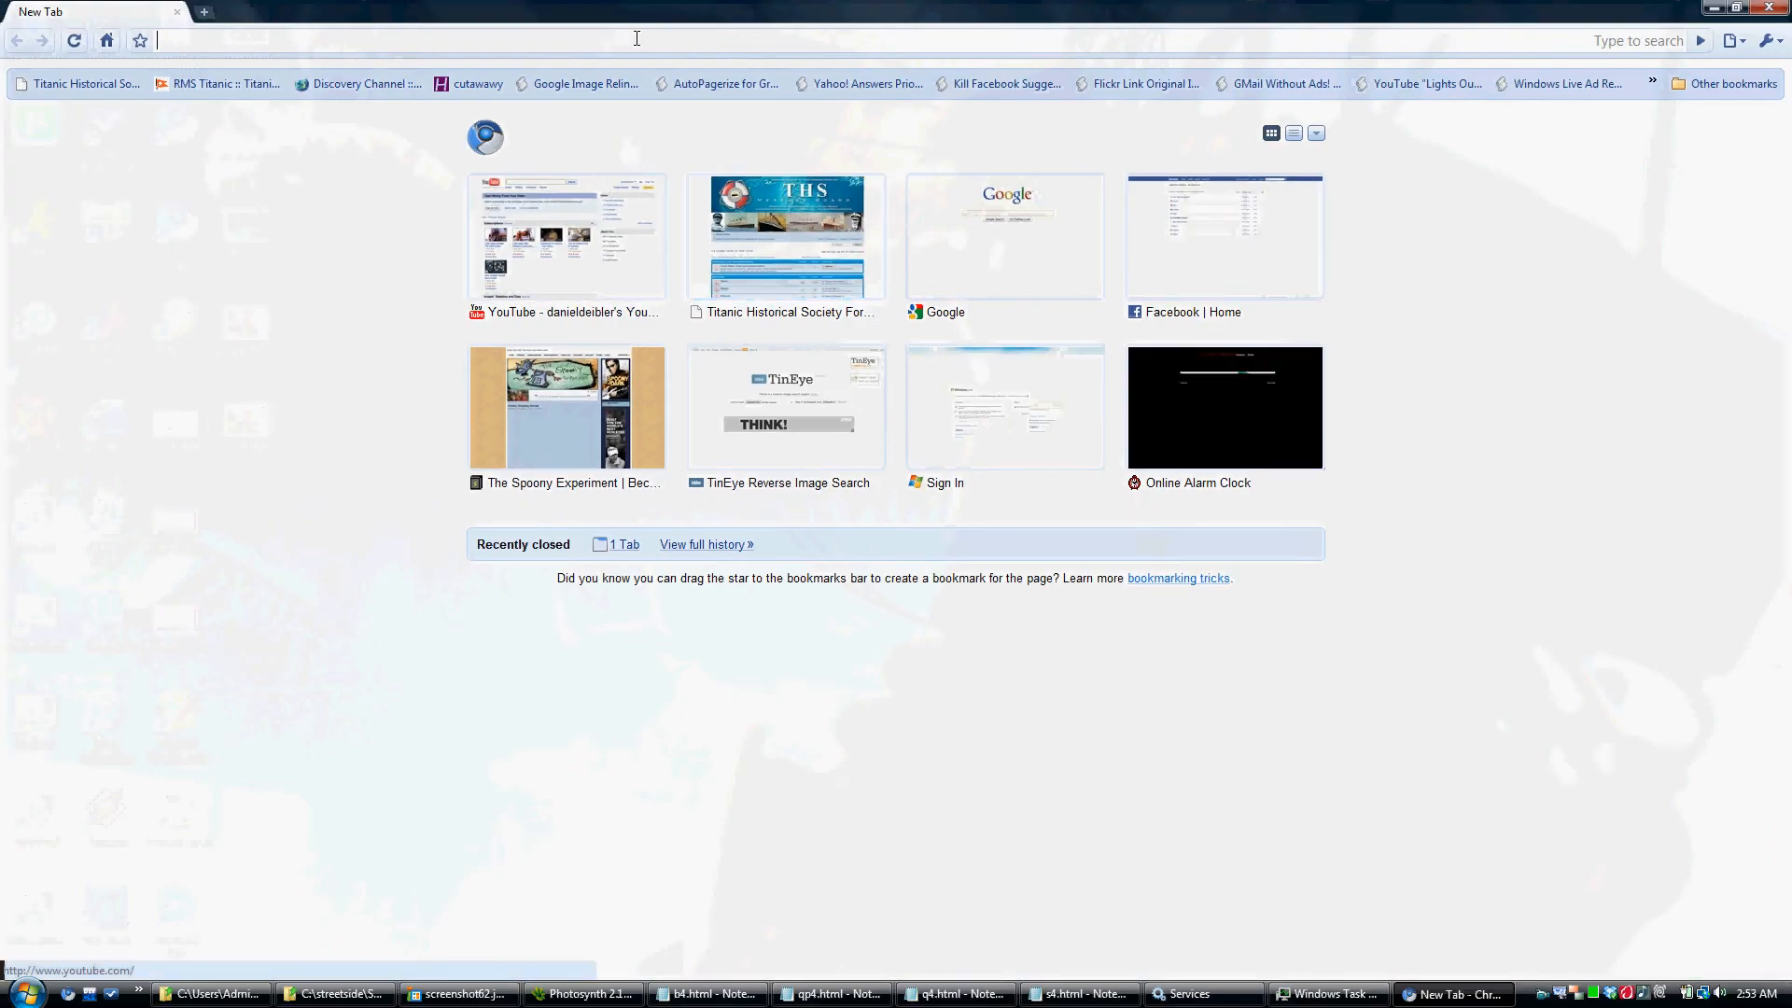
# Load file:///C:/streetside/c4.html, then follow its photo link to e4.html.
pyautogui.write('file:///C:/streetside/c4.html')
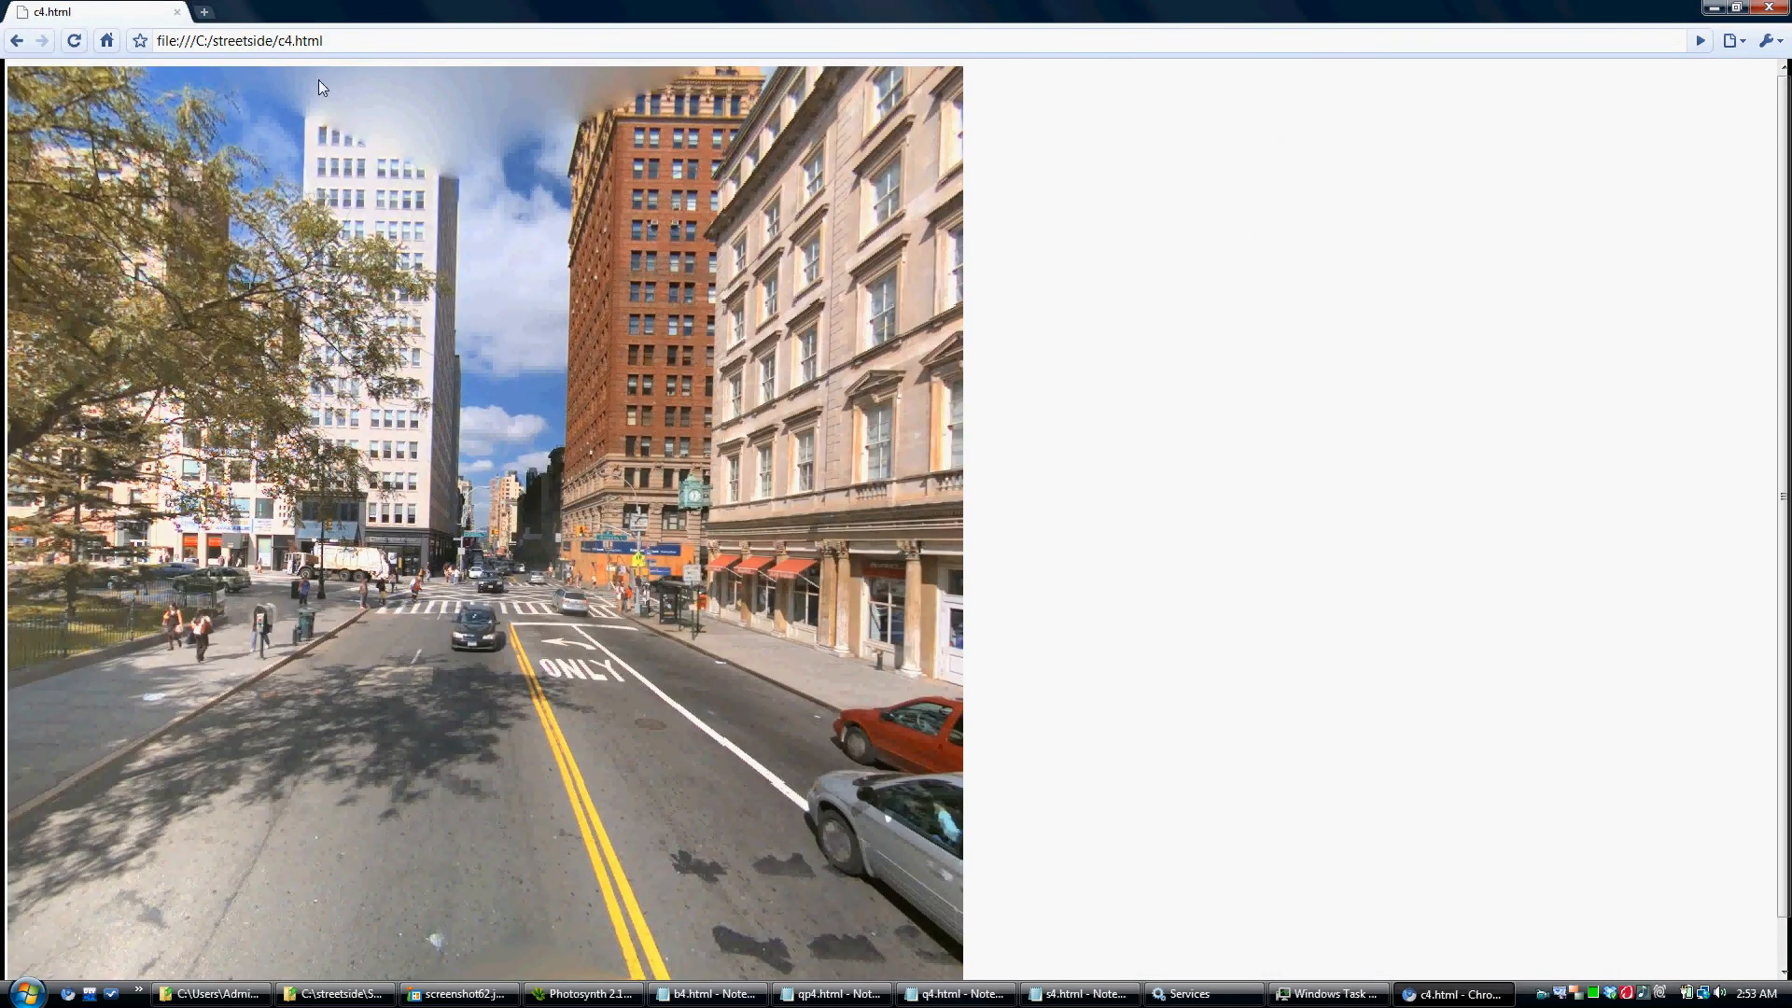
pyautogui.click(240, 40)
pyautogui.write('e')
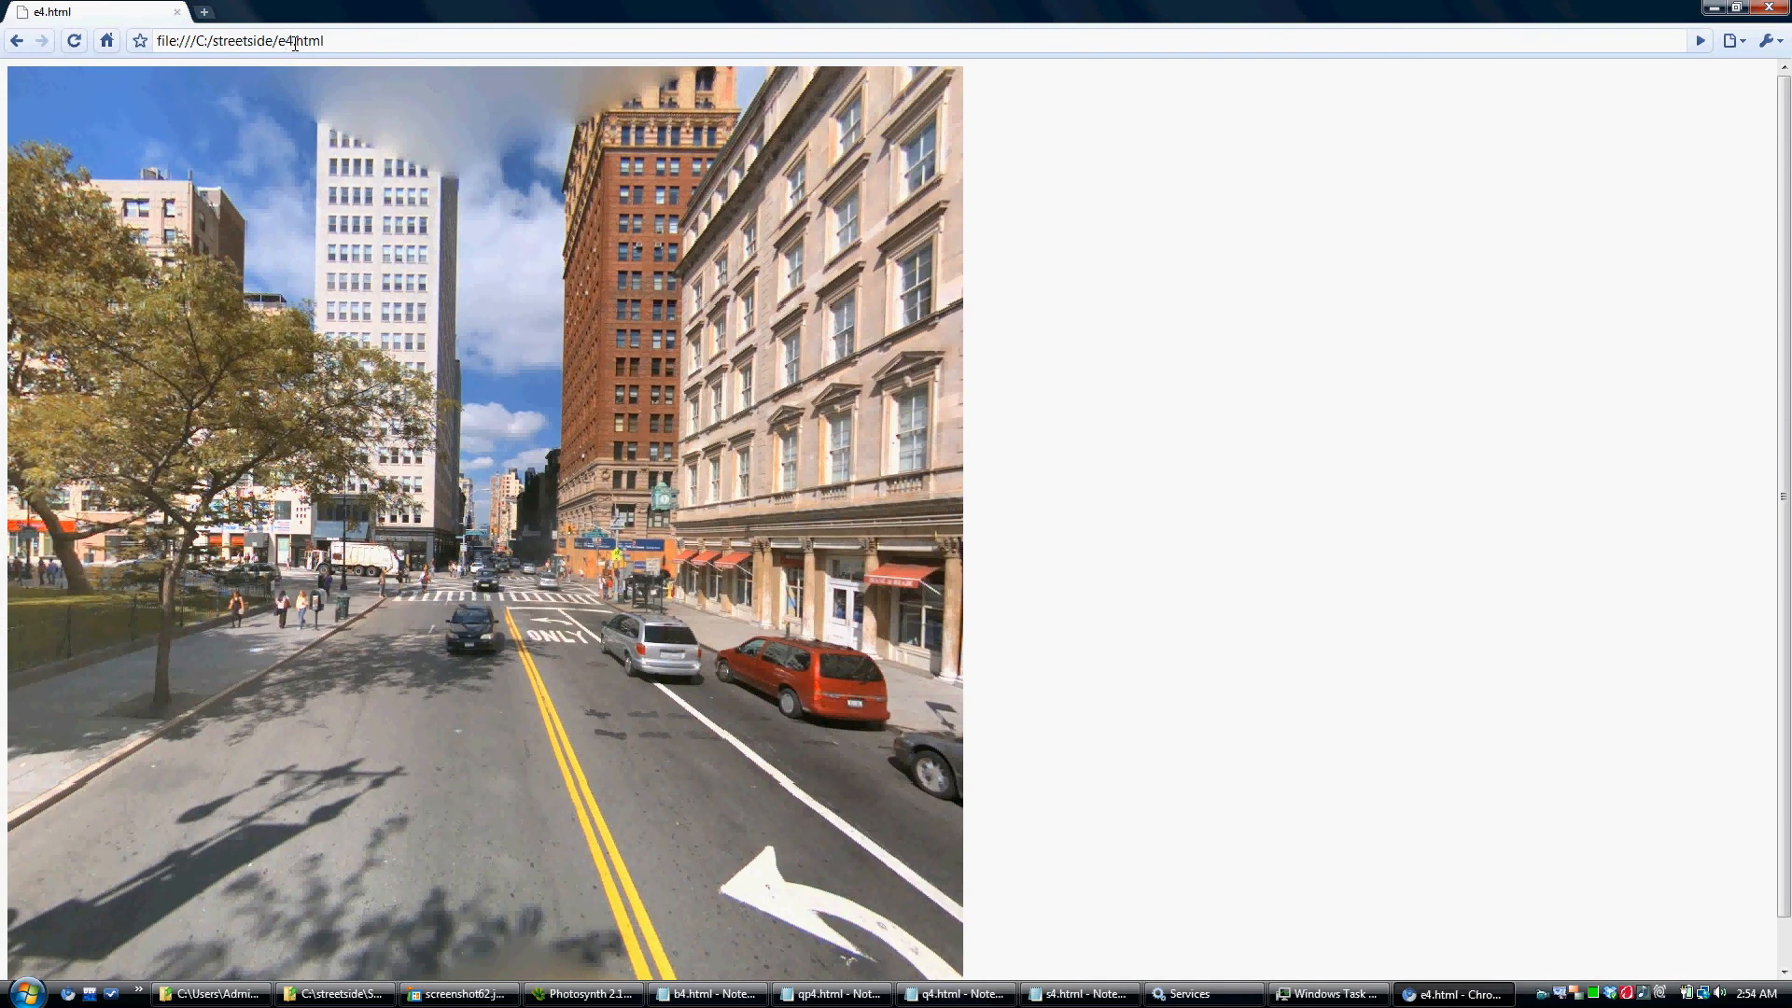
# Go back to the c4 photo while the address bar shows chrome://newtab/.
pyautogui.click(236, 40)
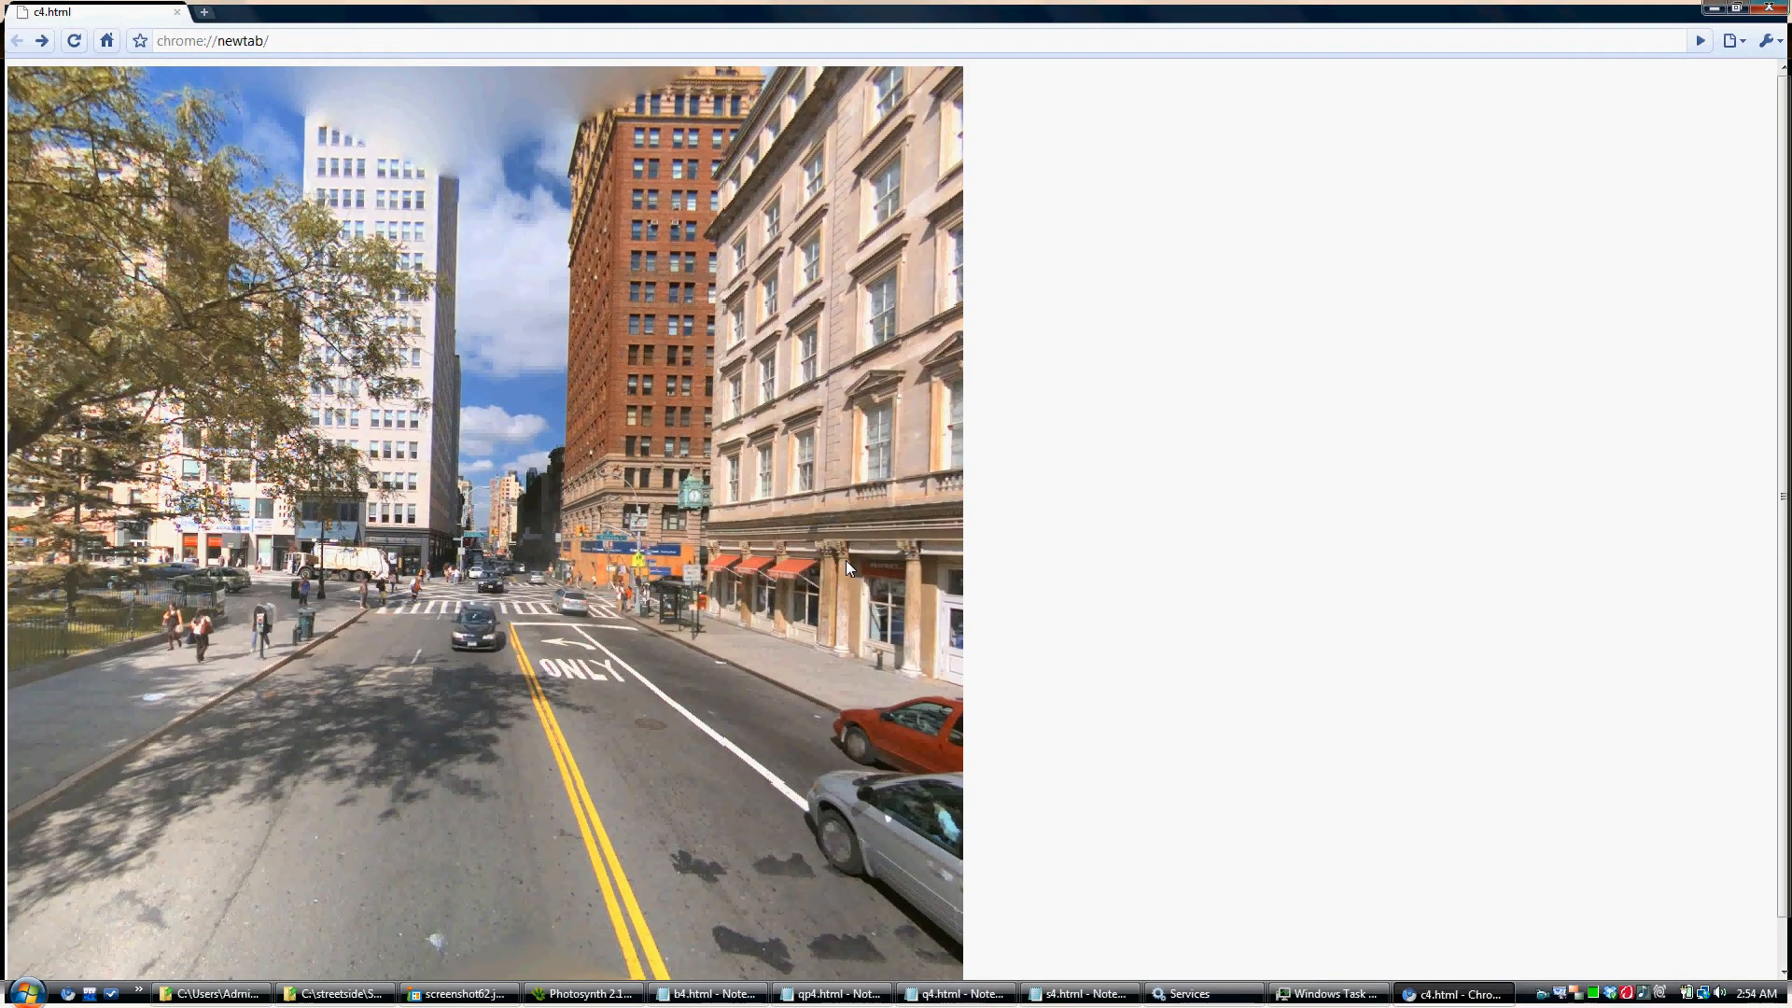
pyautogui.moveTo(234, 61)
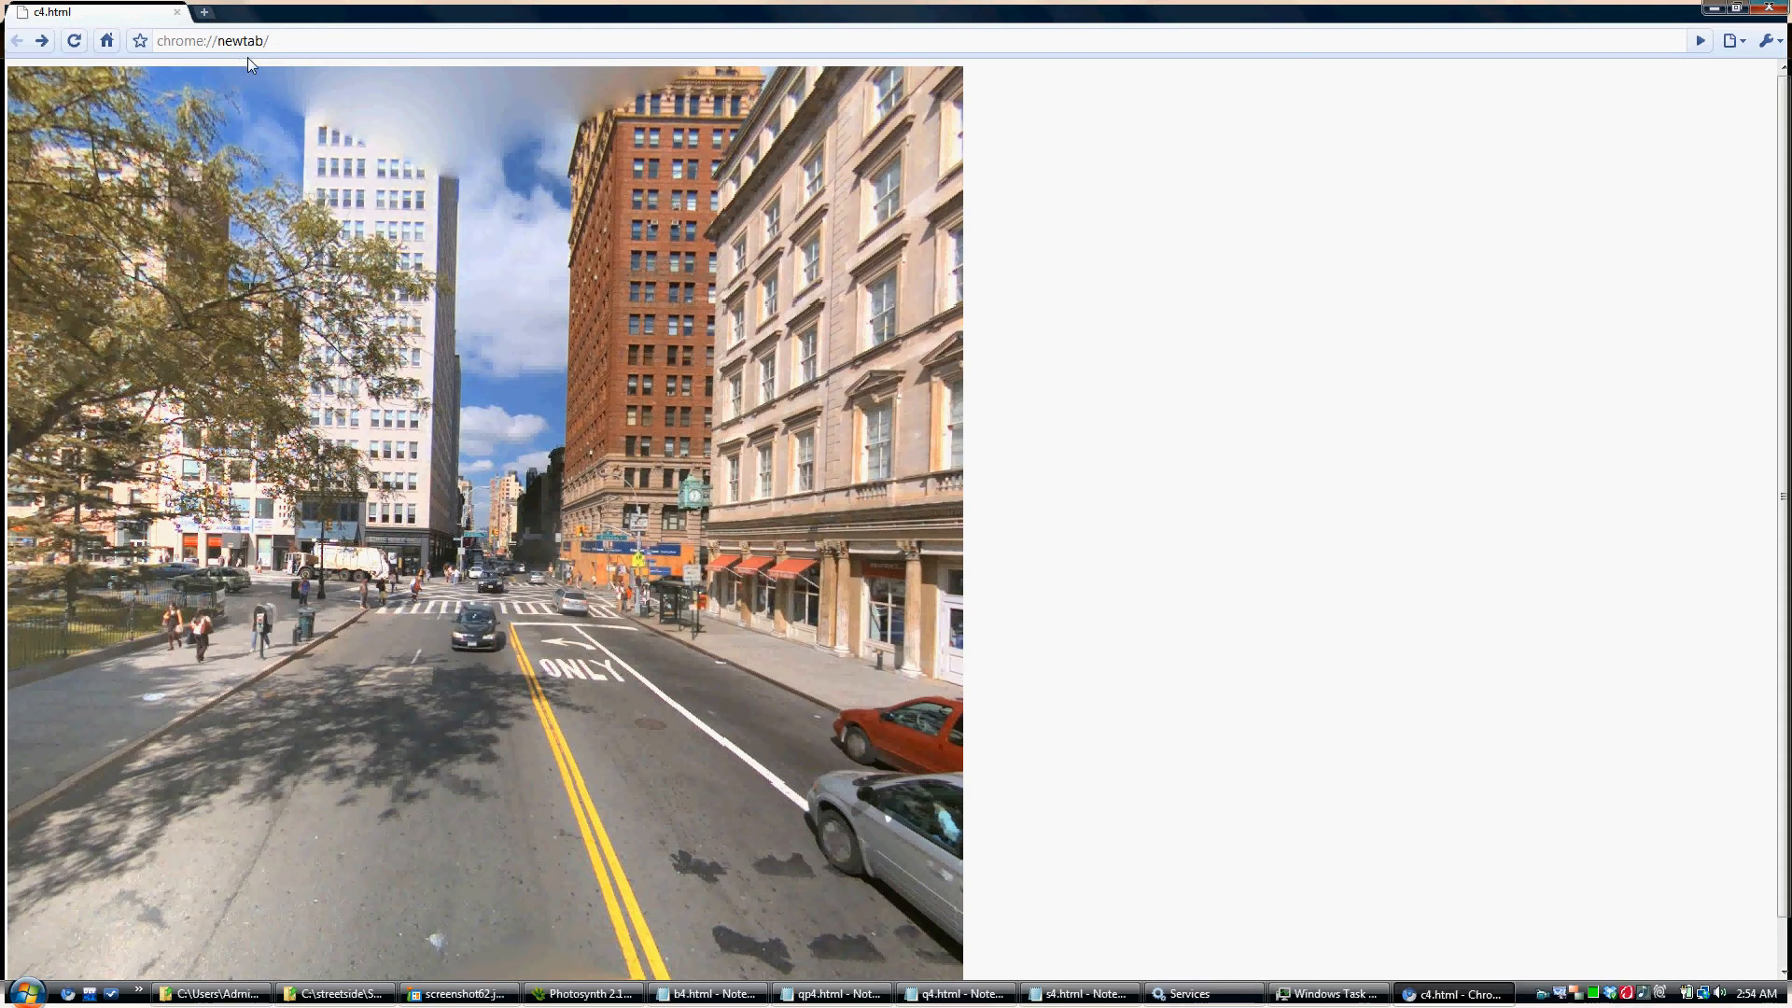
pyautogui.moveTo(555, 622)
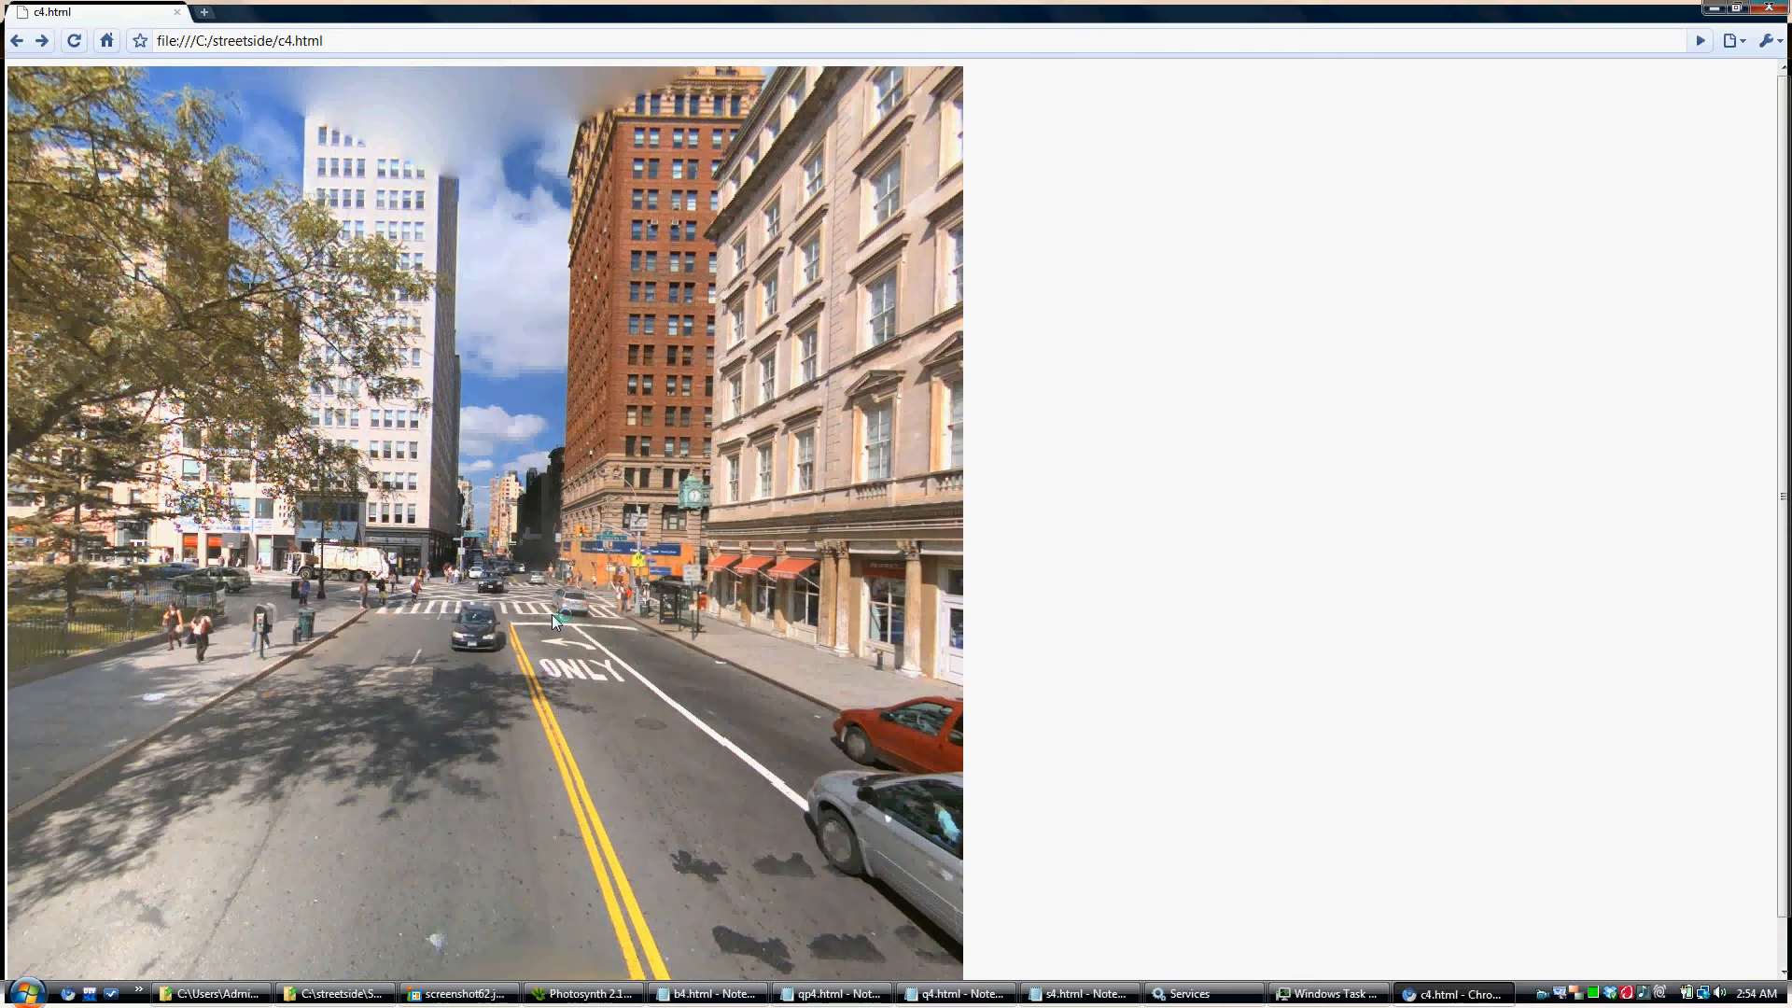
# Navigate history to the New Tab entry, where the stale e4 red-van photo remains.
pyautogui.click(204, 12)
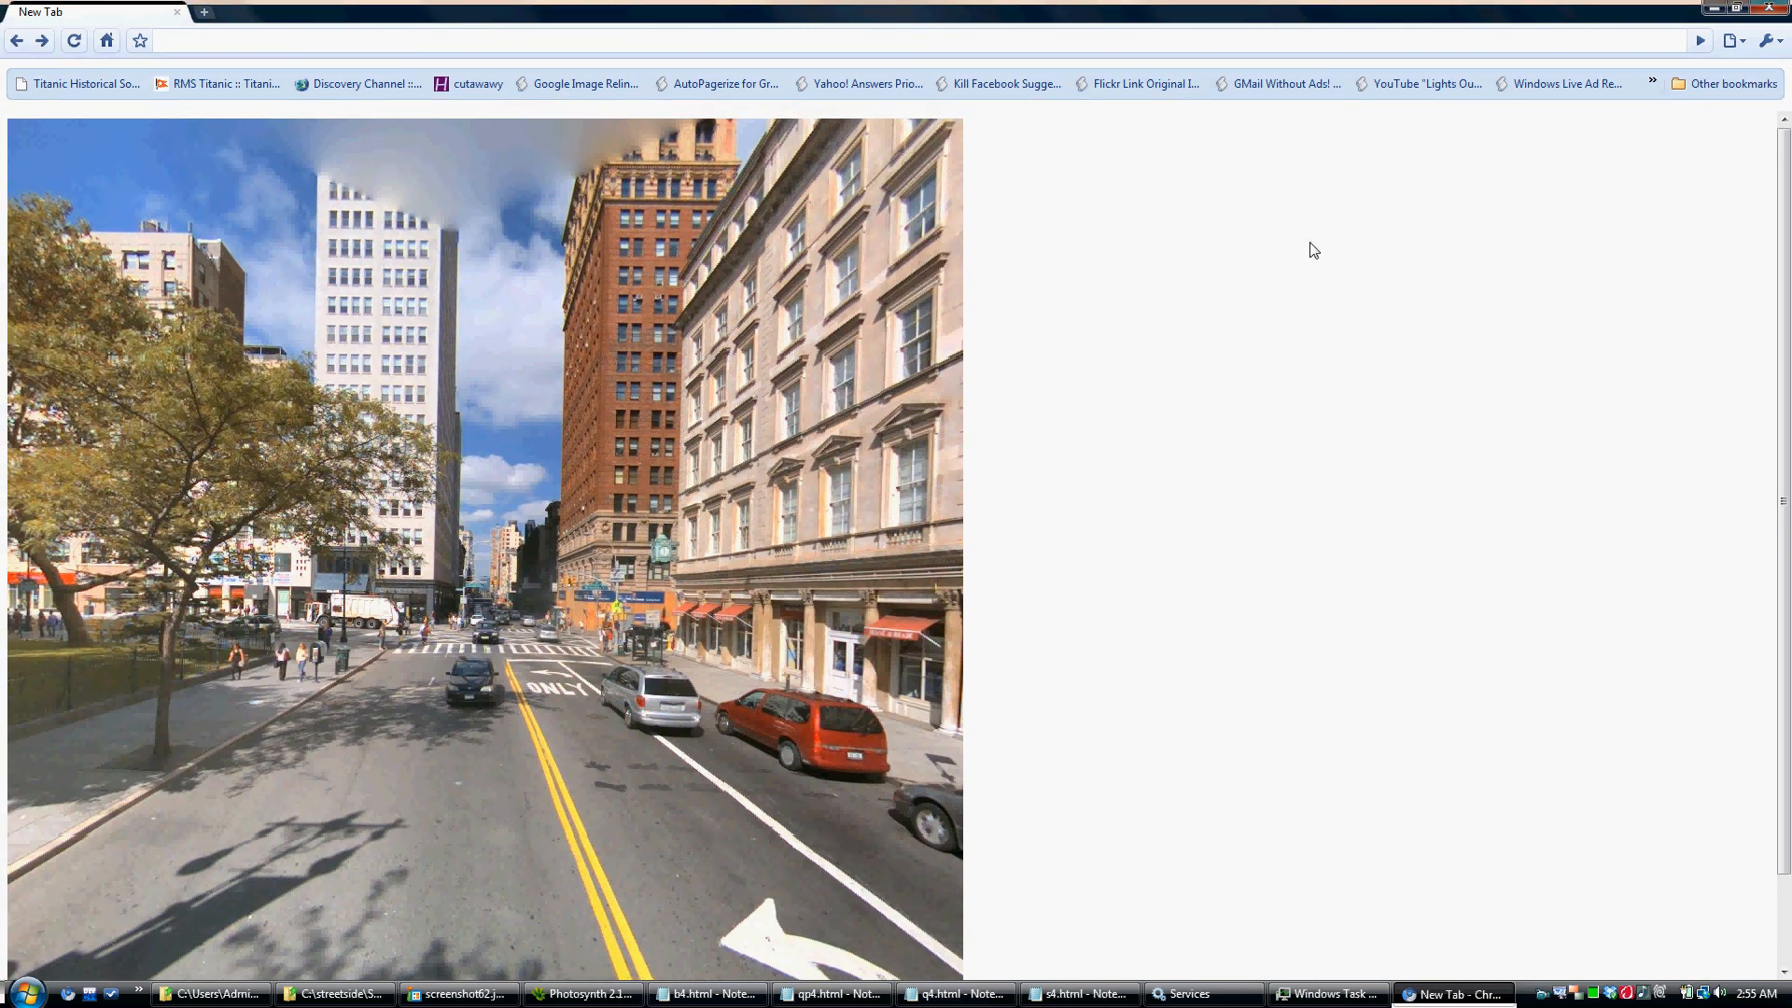
# From the wrench menu, open Extensions and scroll the 13 disabled extensions.
pyautogui.click(1774, 40)
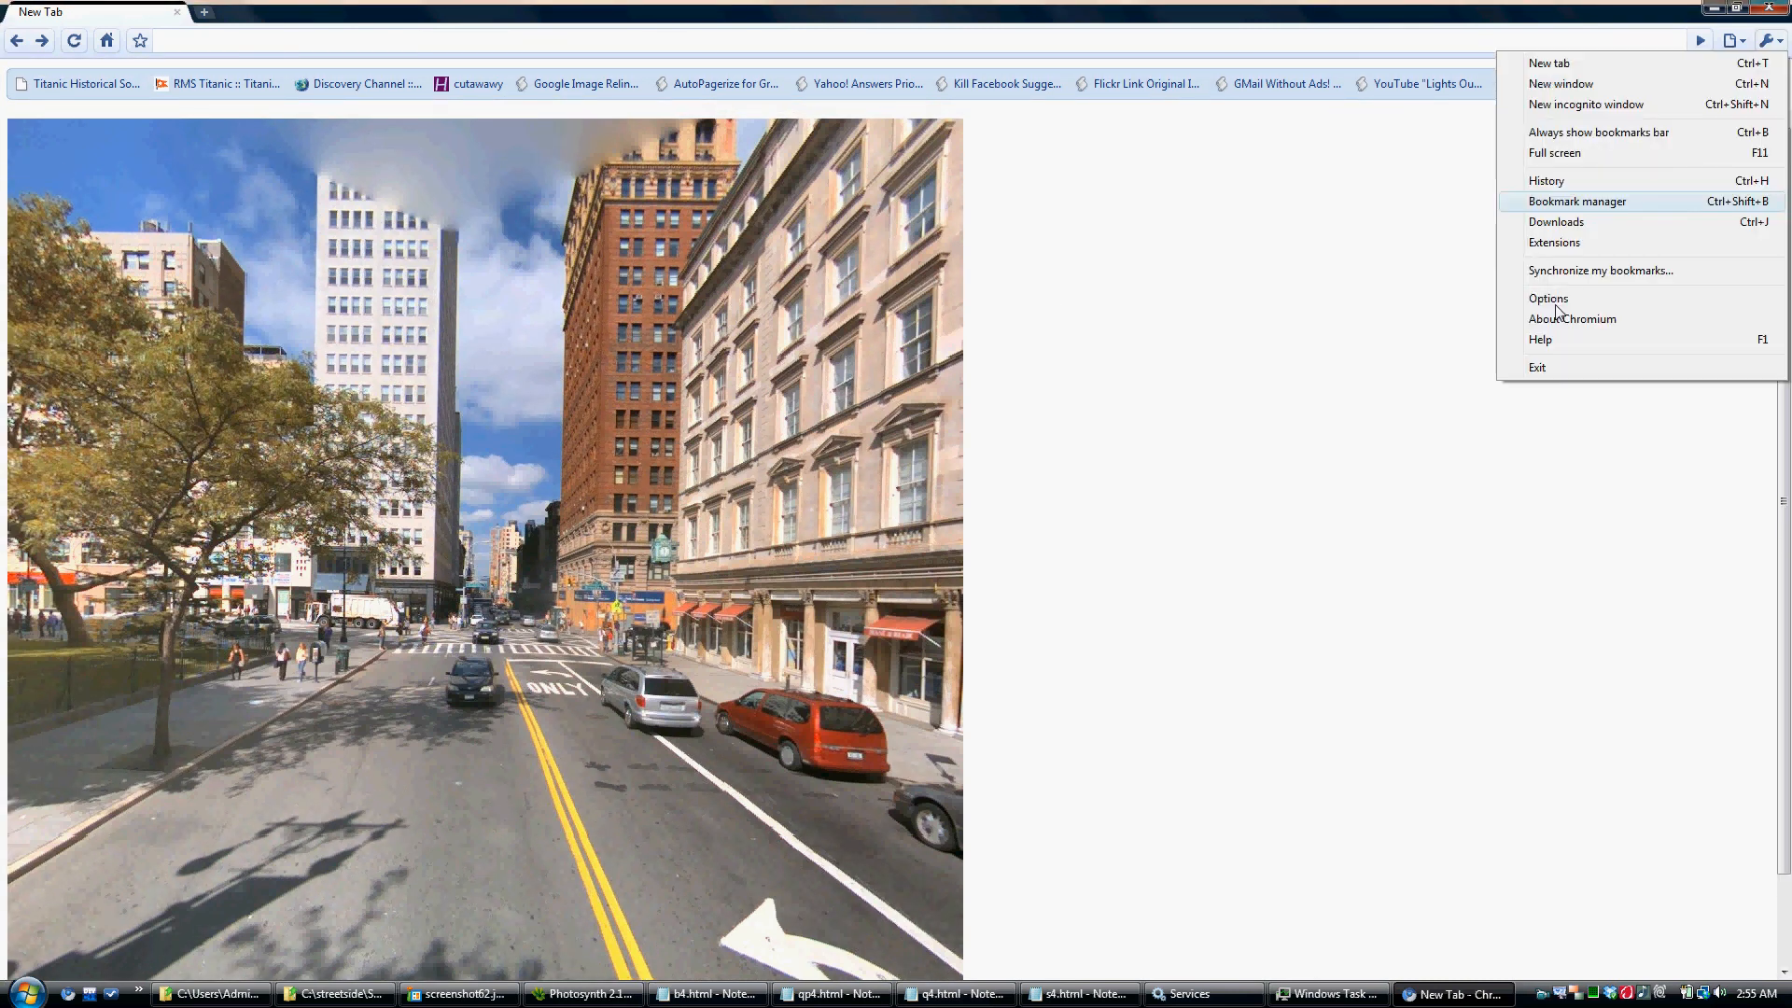
pyautogui.click(1554, 243)
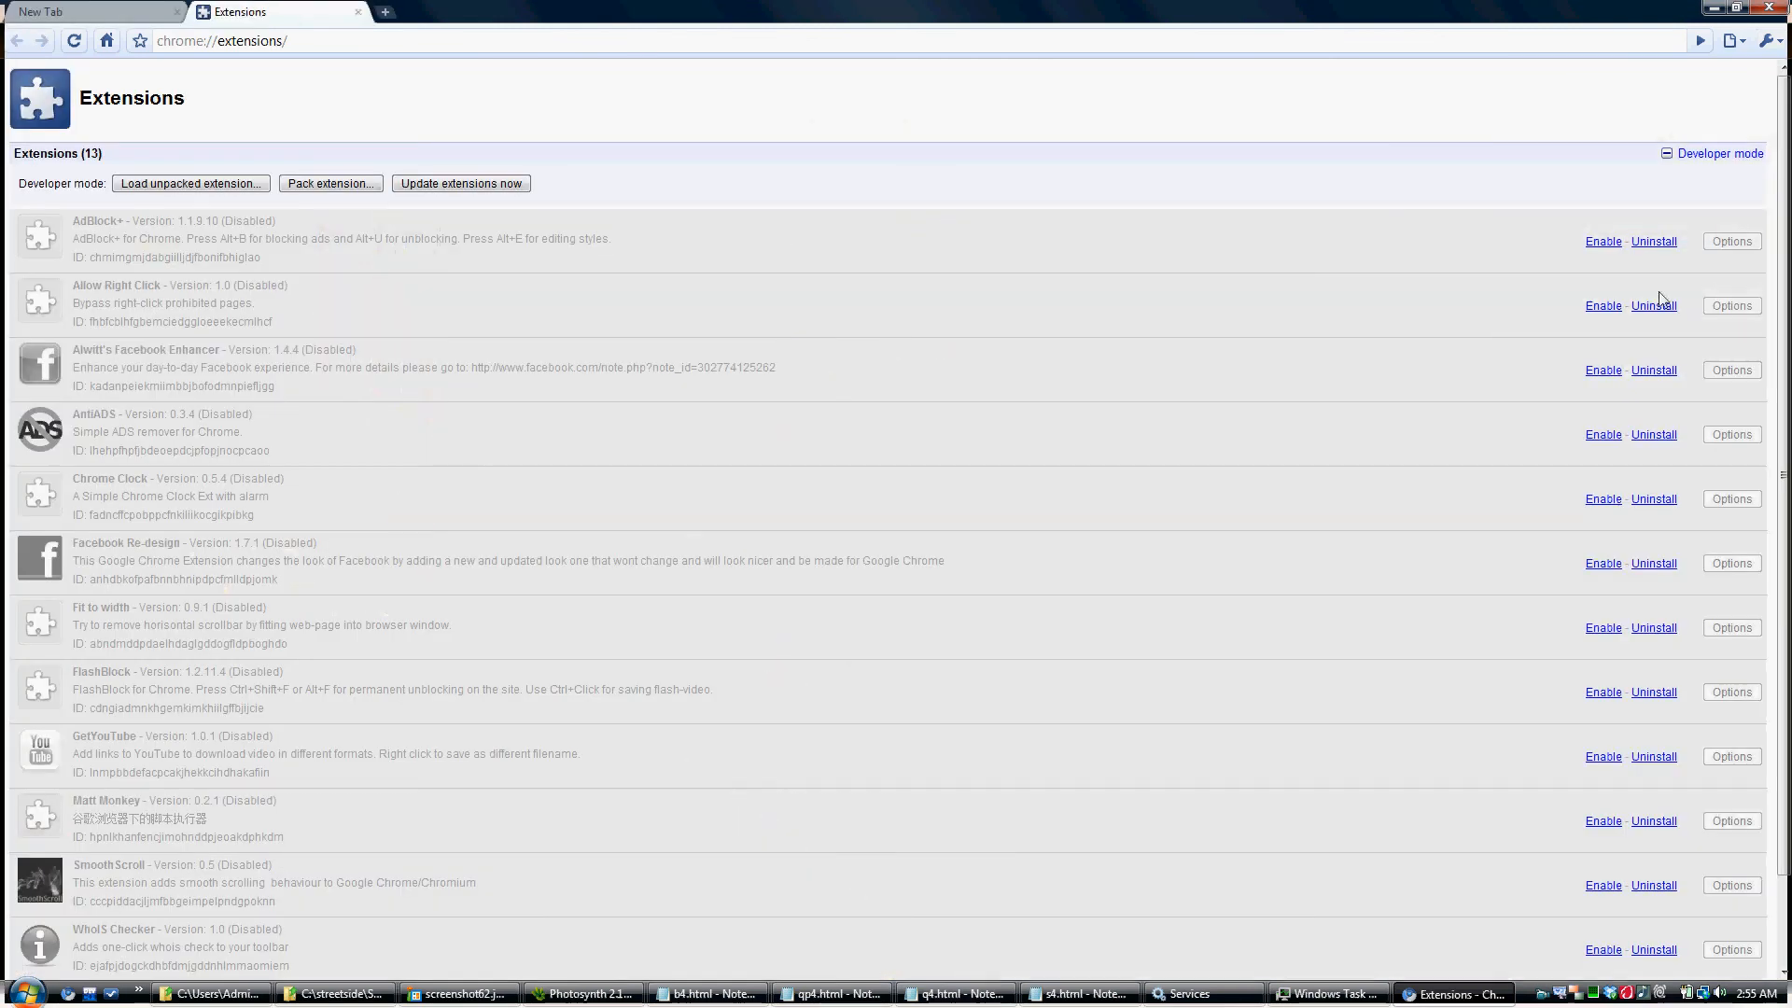
pyautogui.scroll(-3)
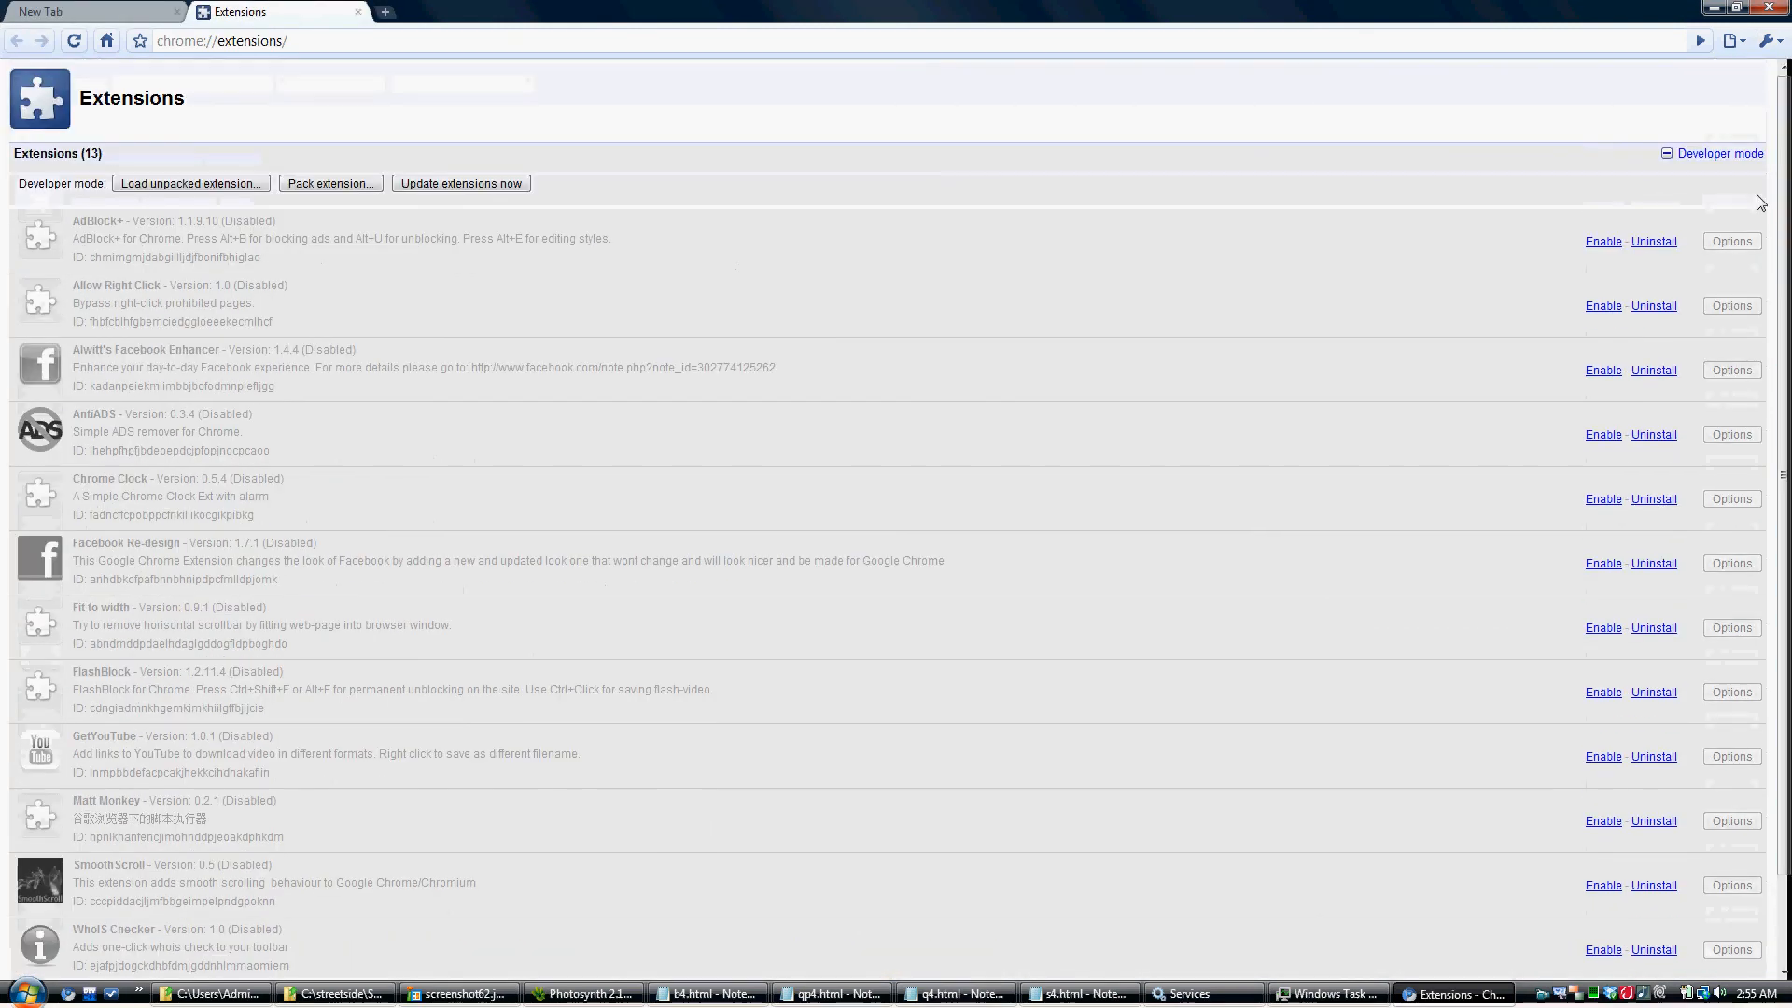
pyautogui.click(1768, 40)
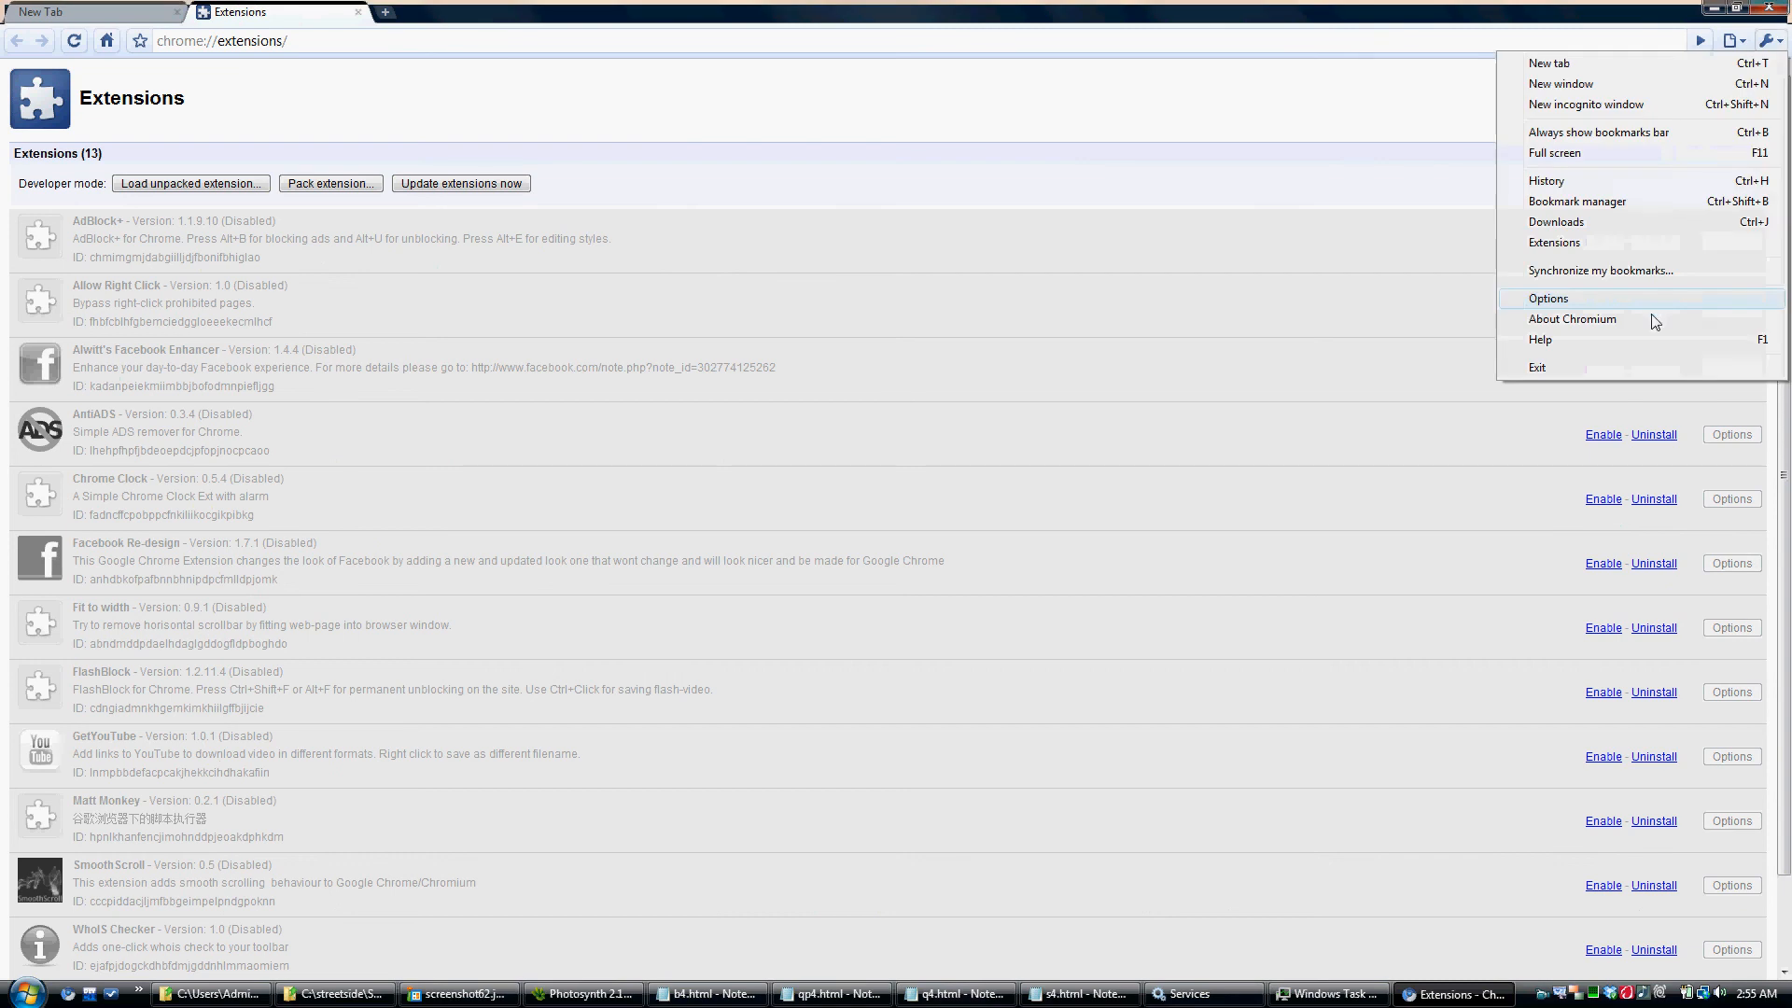
# View About Chromium version 4.0.265.0 (33919), then close the dialog with OK.
pyautogui.click(1573, 319)
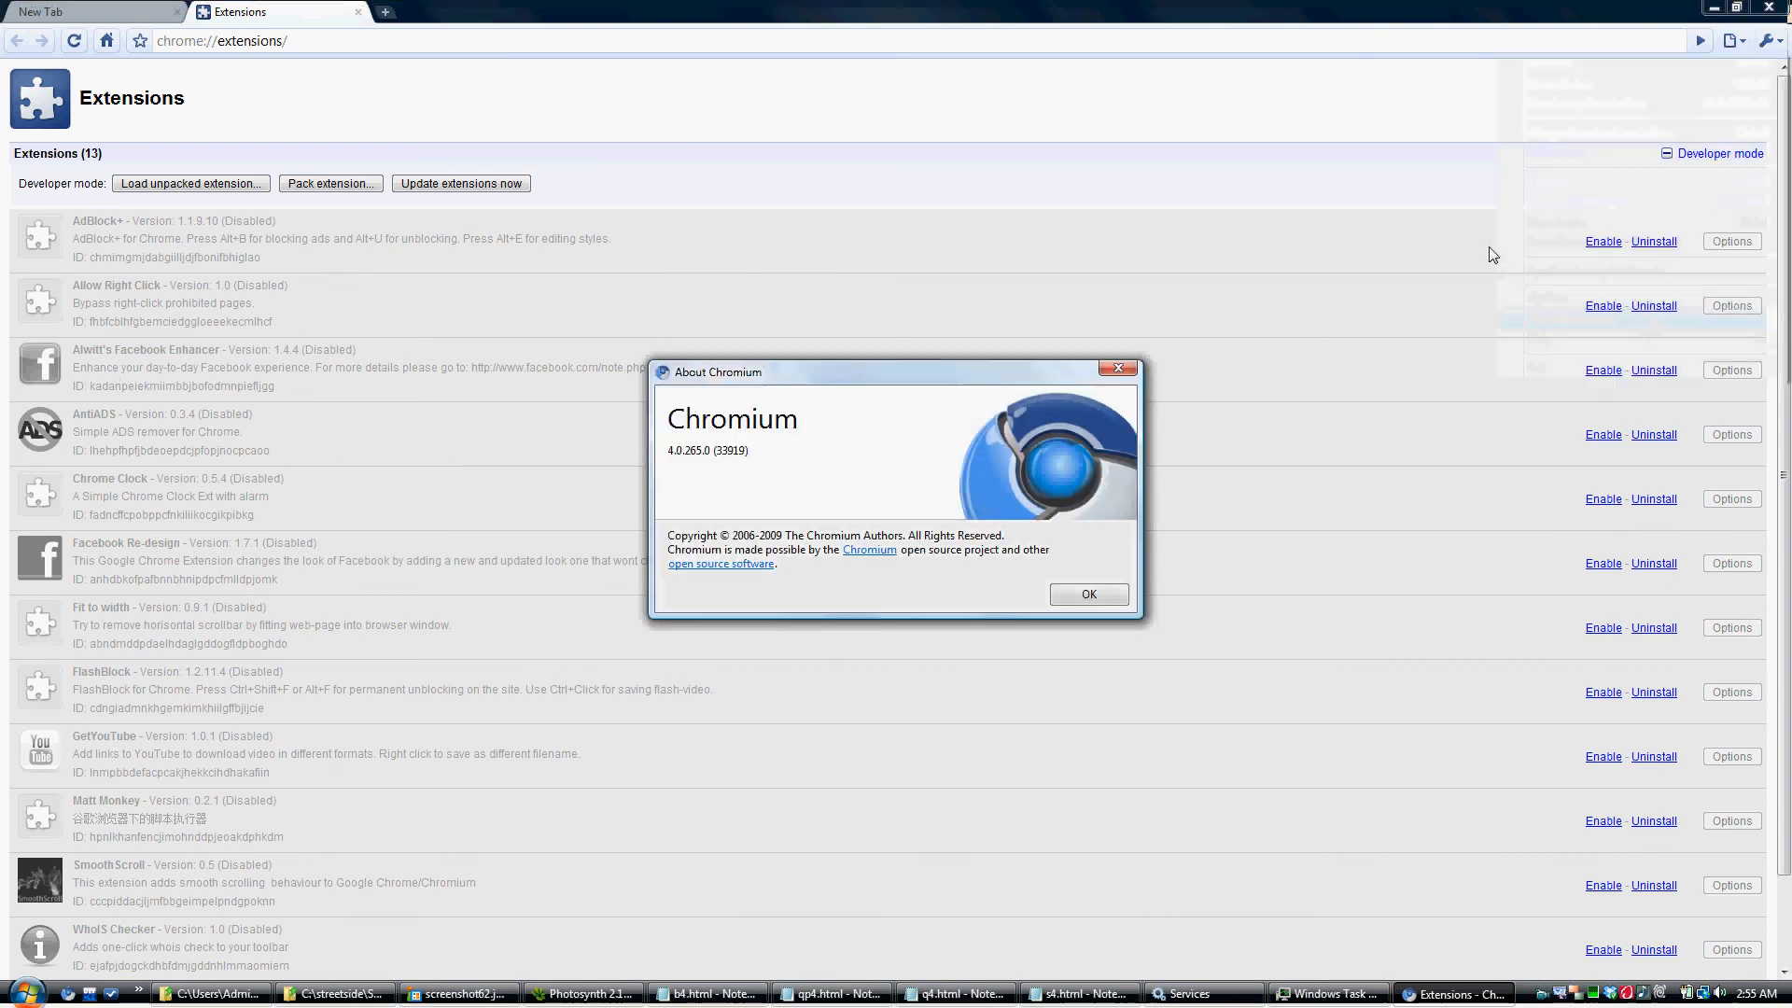
pyautogui.moveTo(731, 484)
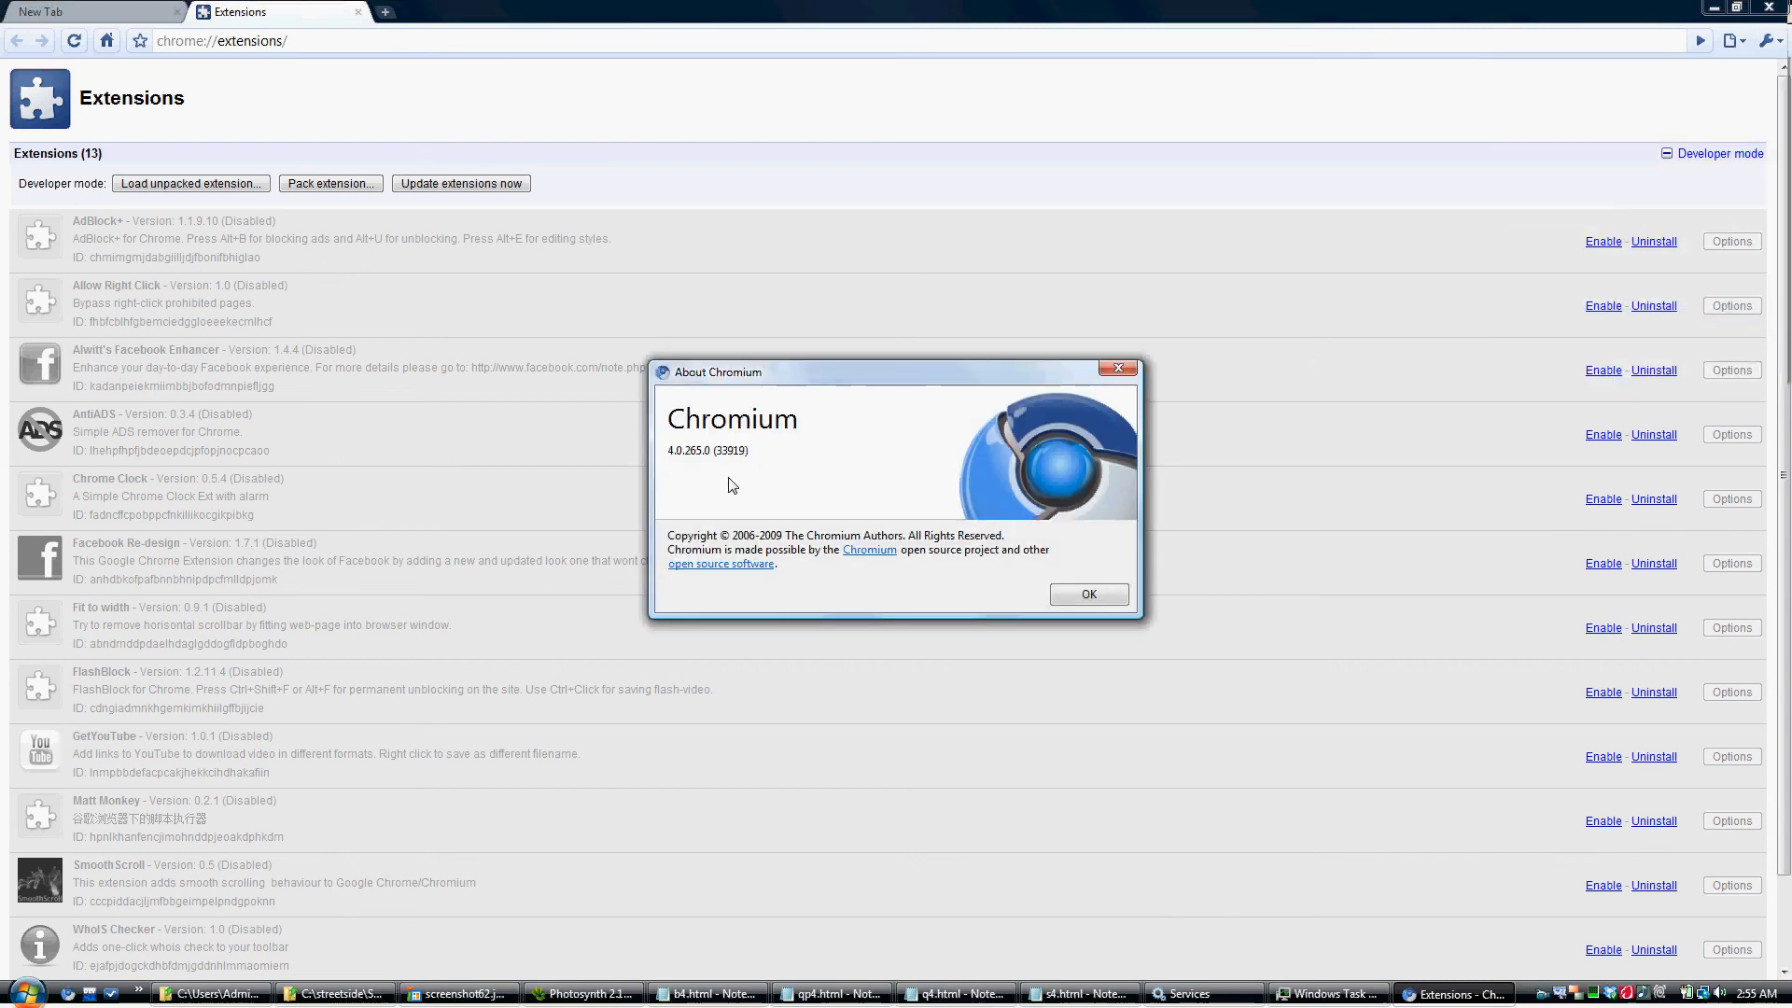
pyautogui.moveTo(785, 485)
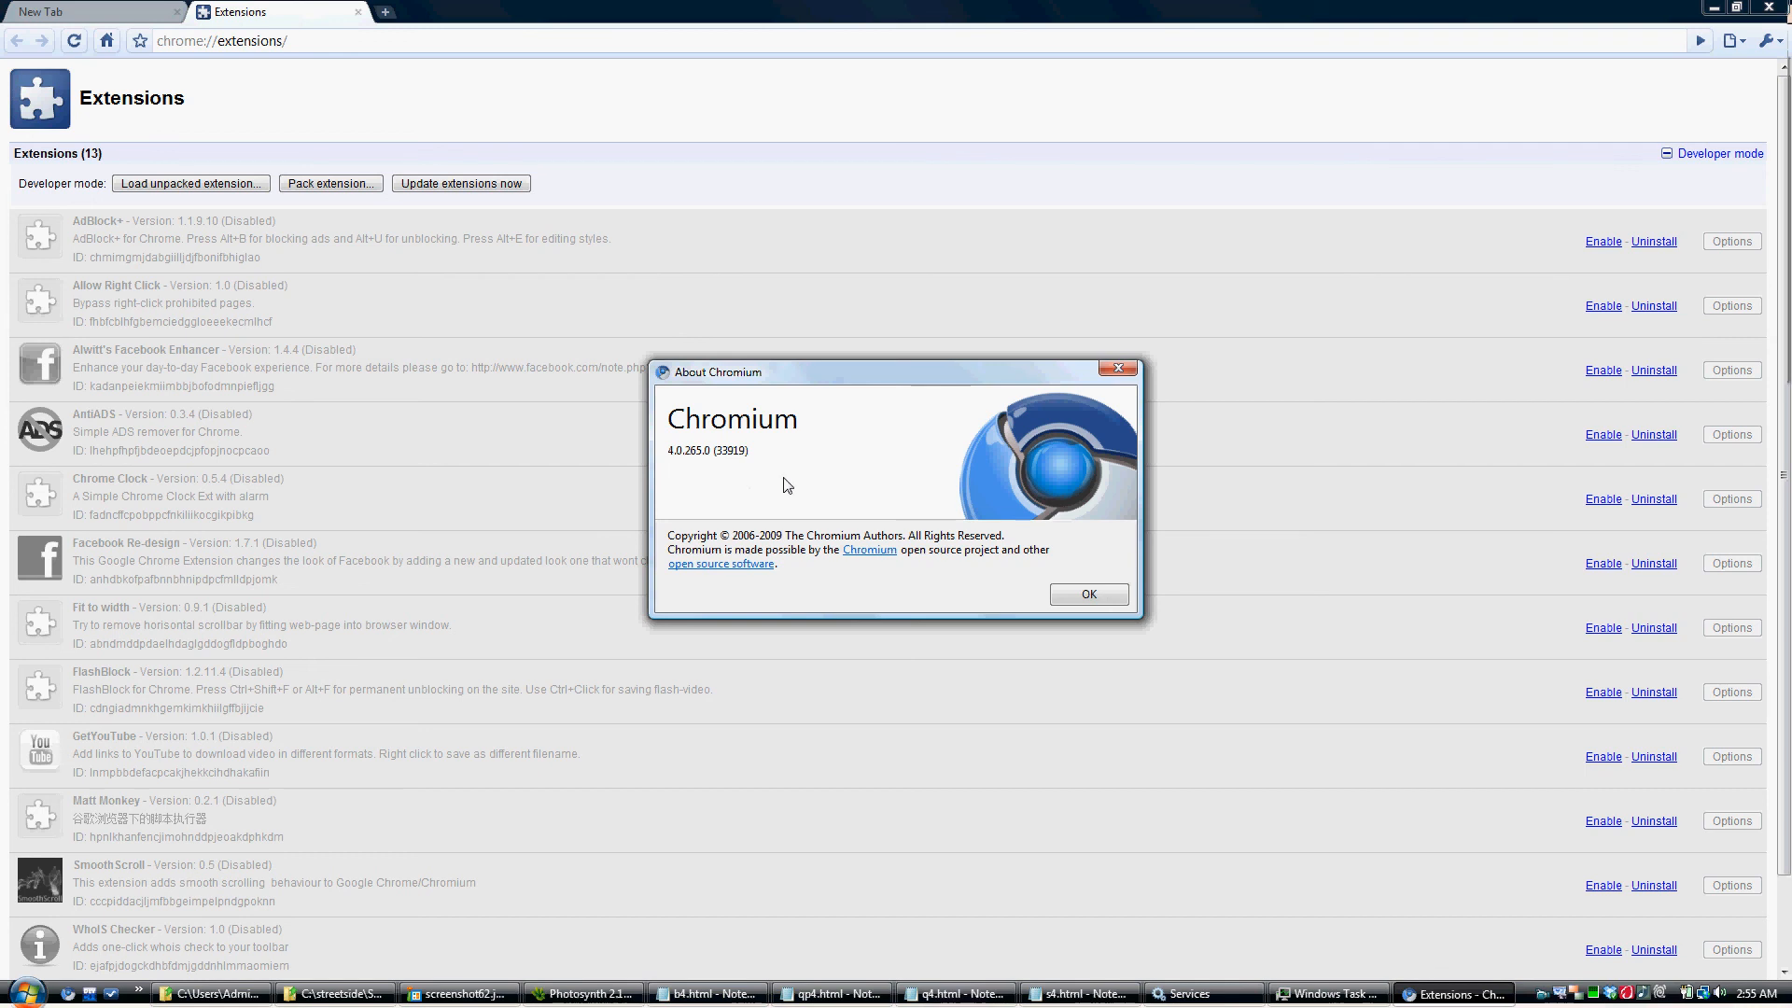
pyautogui.click(1086, 594)
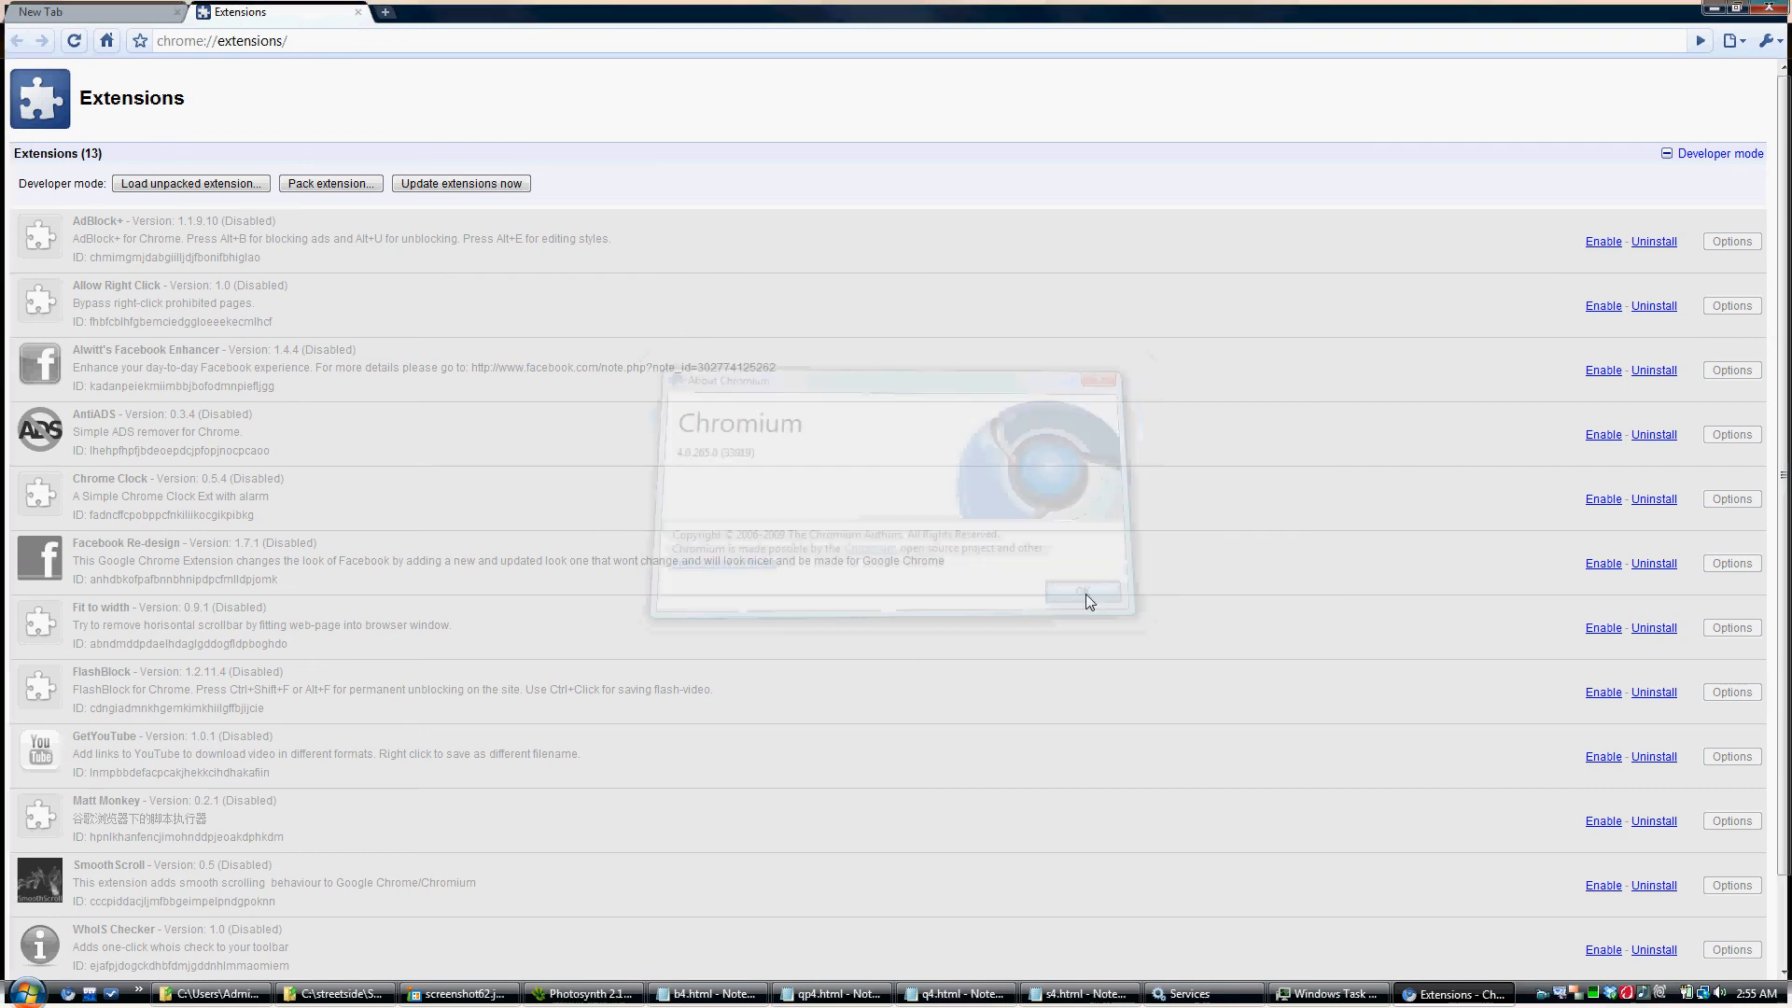
pyautogui.click(1079, 591)
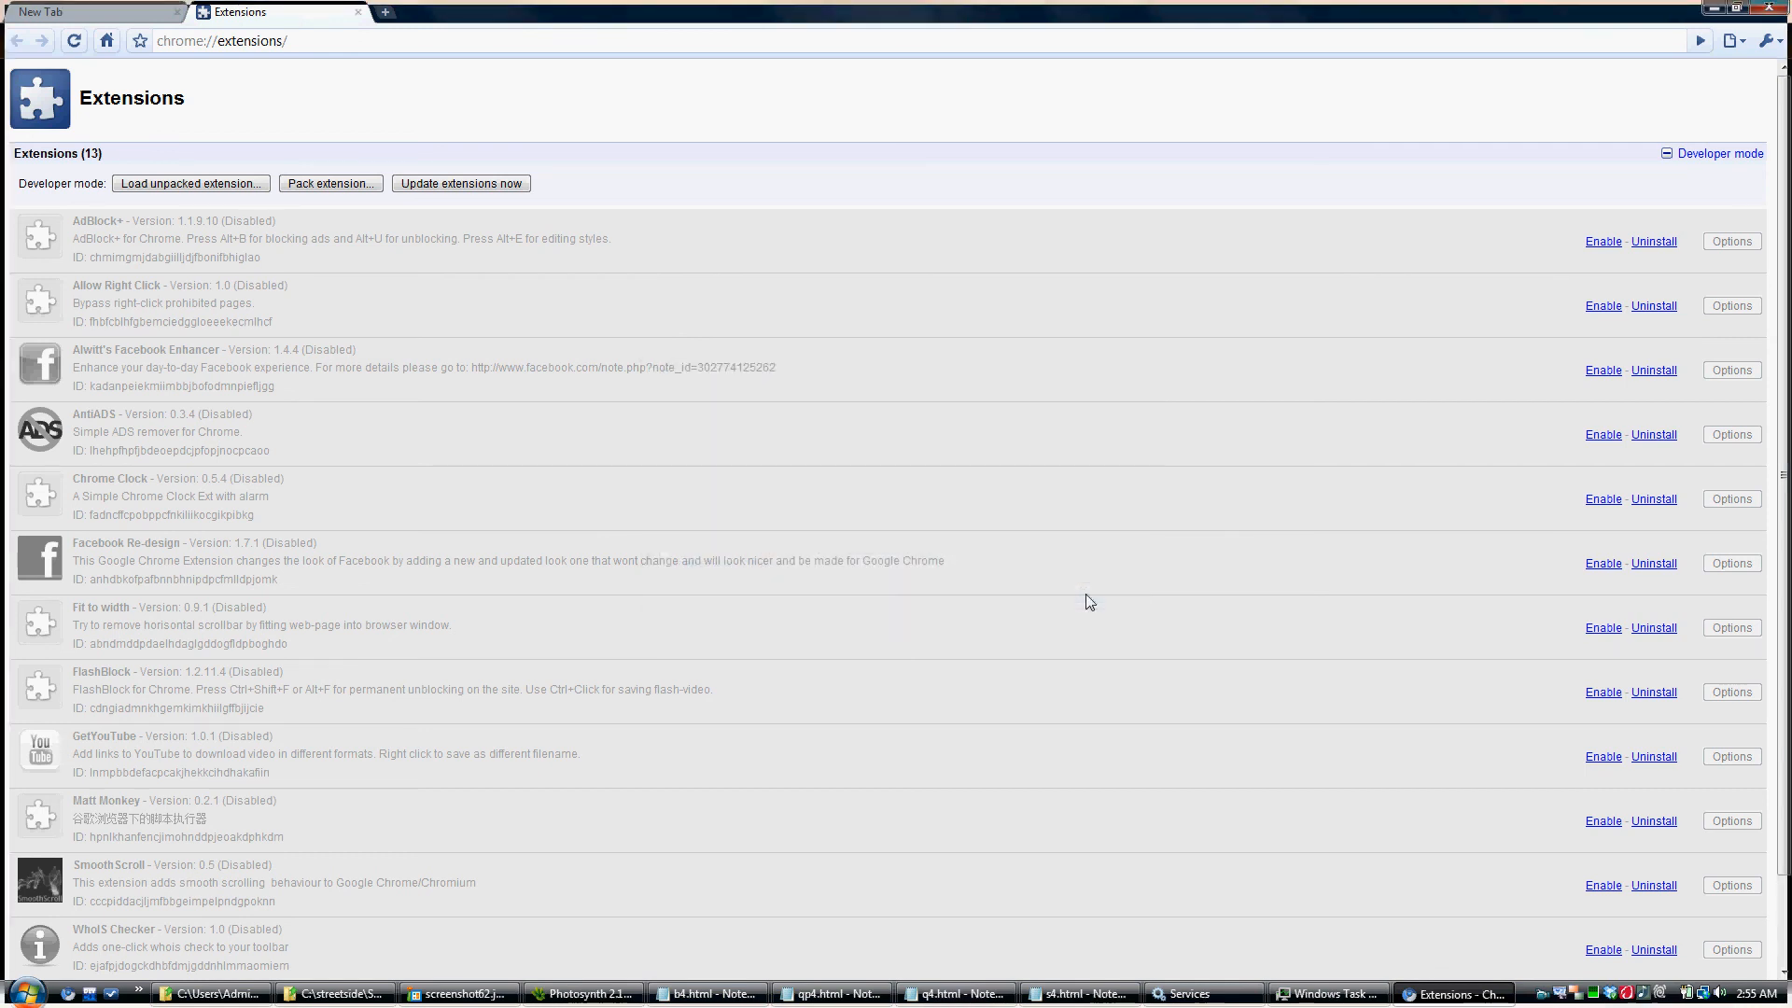